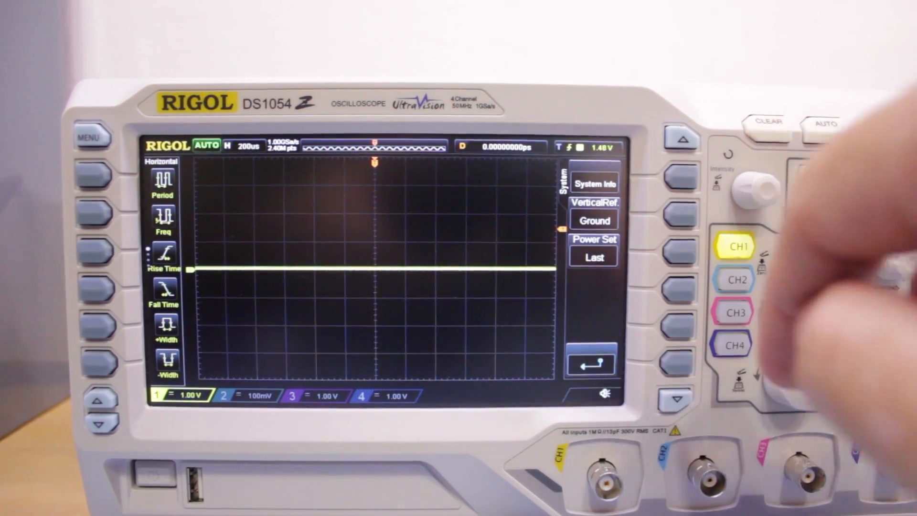
# Open Utility > Options to show the Installed and Setup licence entries
pyautogui.click(594, 183)
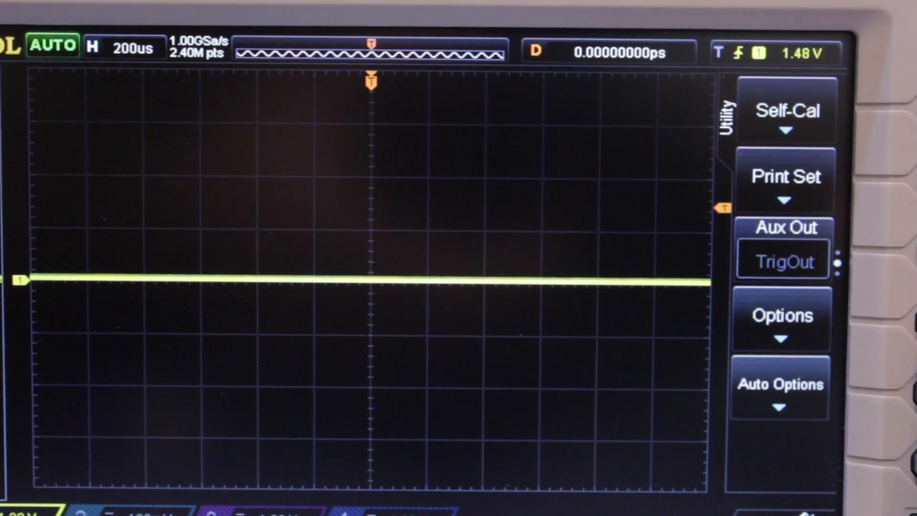
pyautogui.click(781, 316)
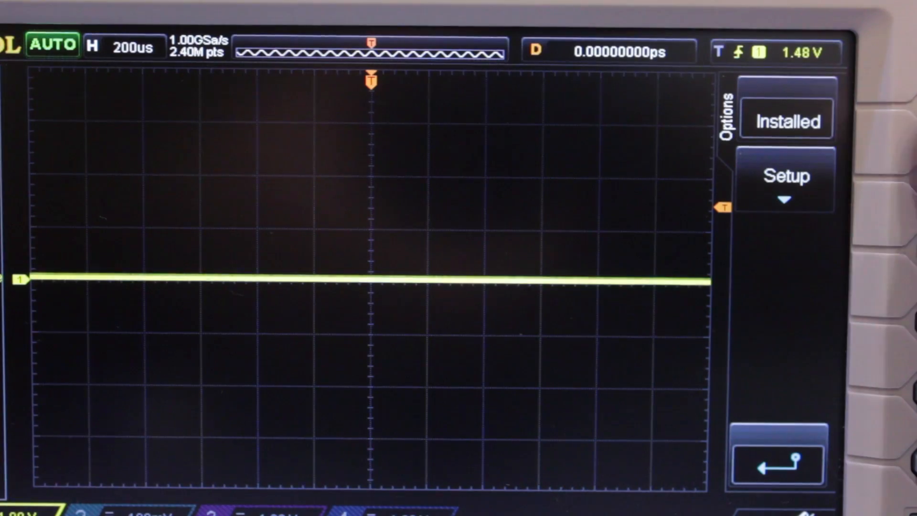
pyautogui.click(787, 119)
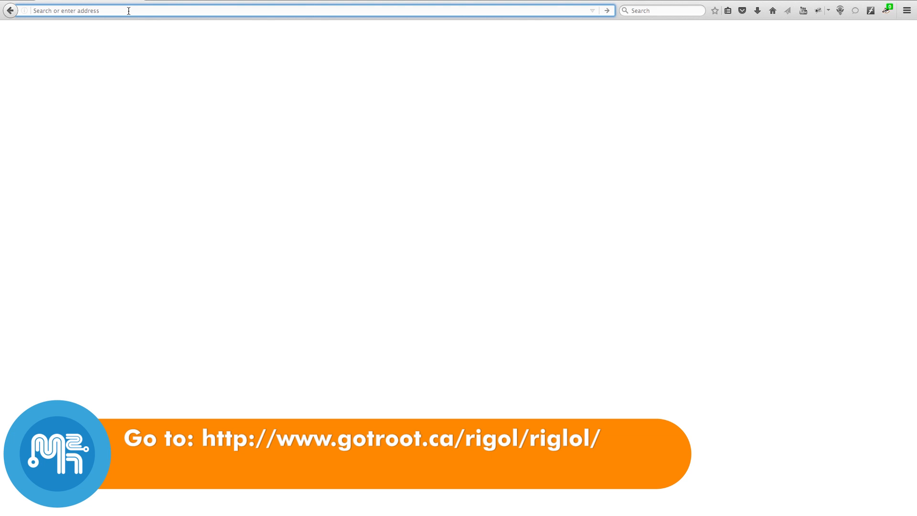
# Browse to gotroot.ca/rigol/ and open the riglol/ key generator folder
pyautogui.write('gotroot.ca/rigol/')
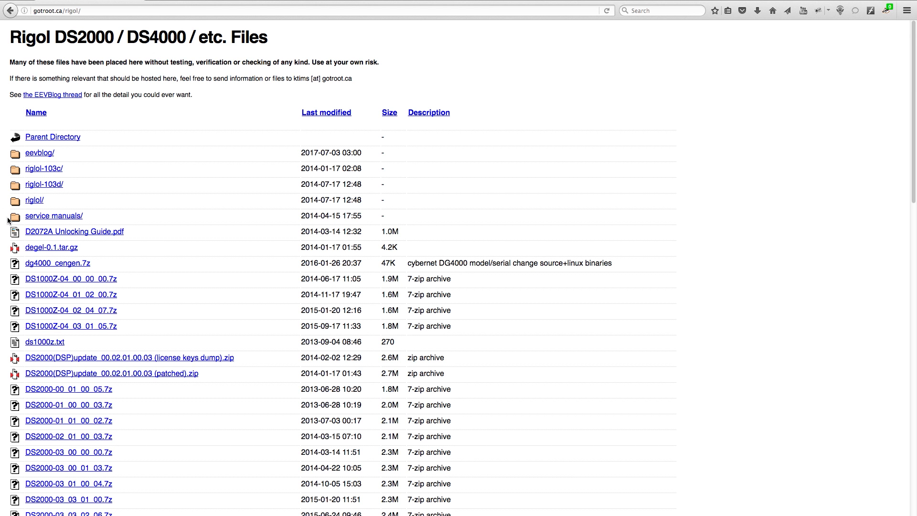
pyautogui.click(34, 200)
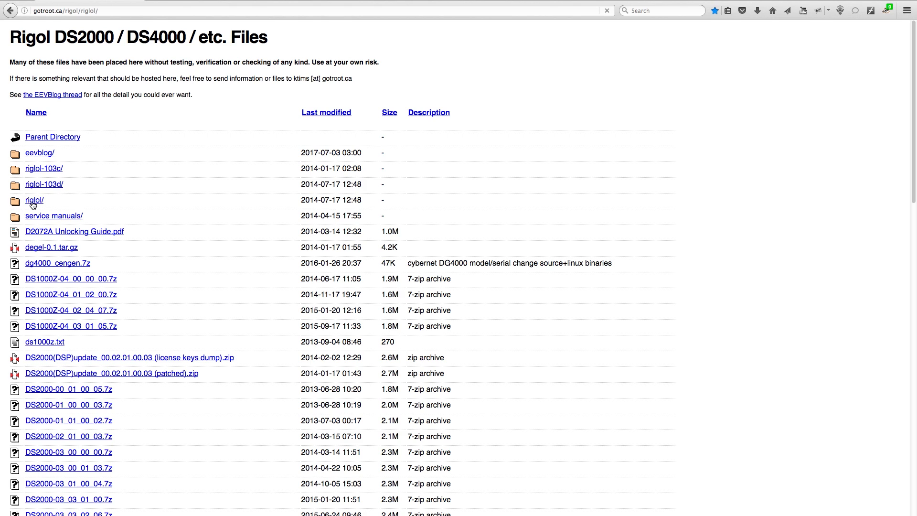
pyautogui.click(34, 201)
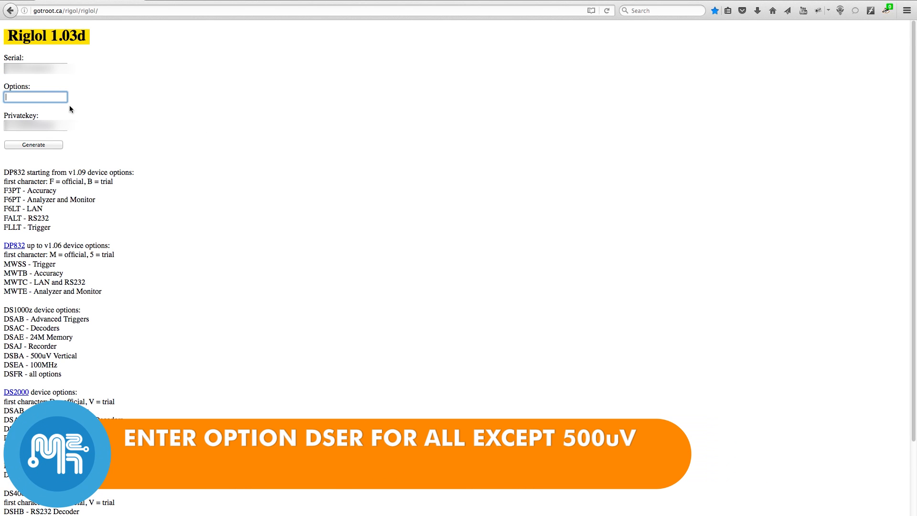
# Enter DSER as the DS1000z option code and generate the licence key
pyautogui.moveTo(3, 329); pyautogui.dragTo(76, 373)
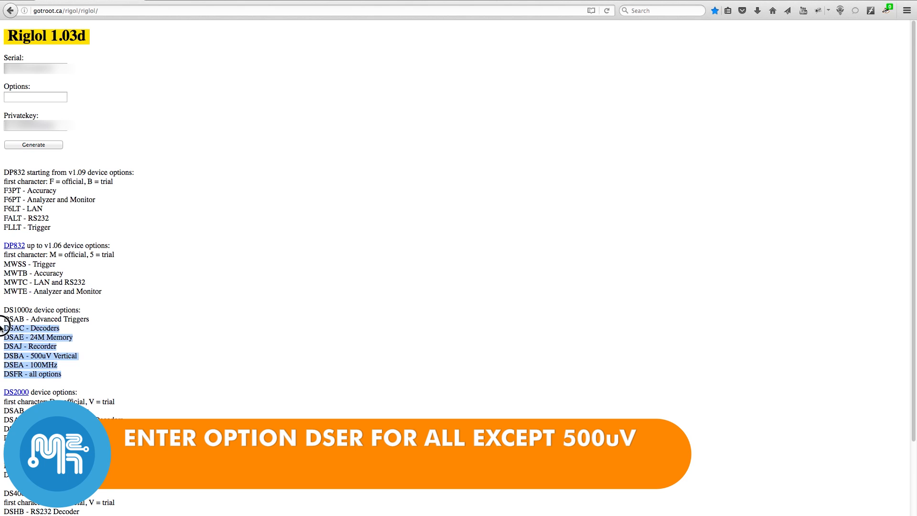
pyautogui.write('DSER')
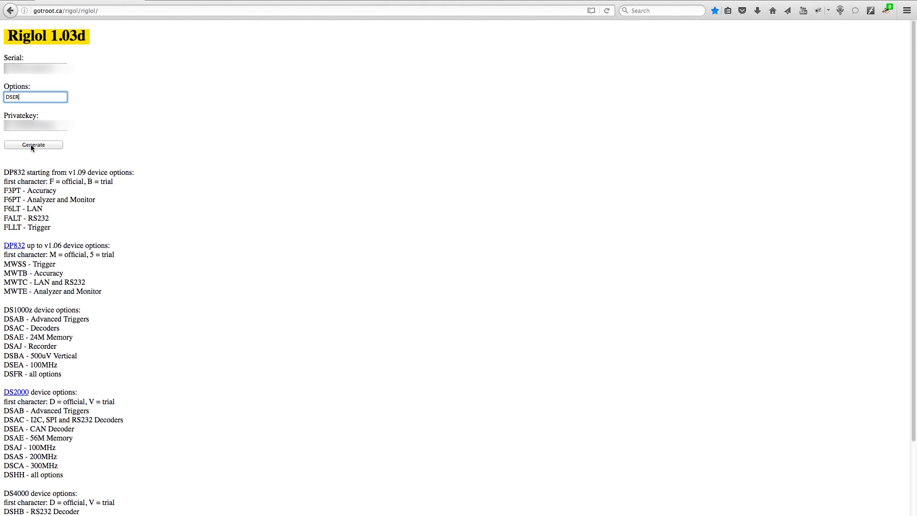
pyautogui.click(33, 145)
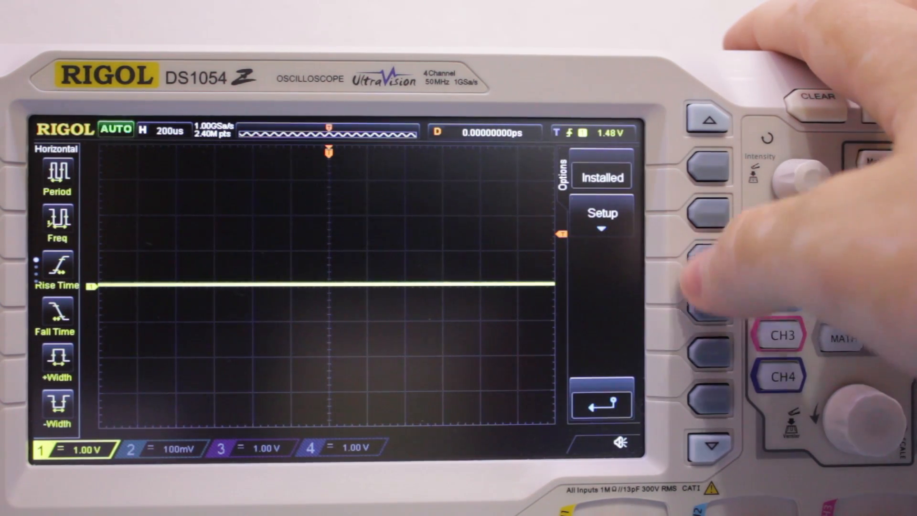
# Enter the generated licence key in Options > Setup and apply it
pyautogui.click(709, 212)
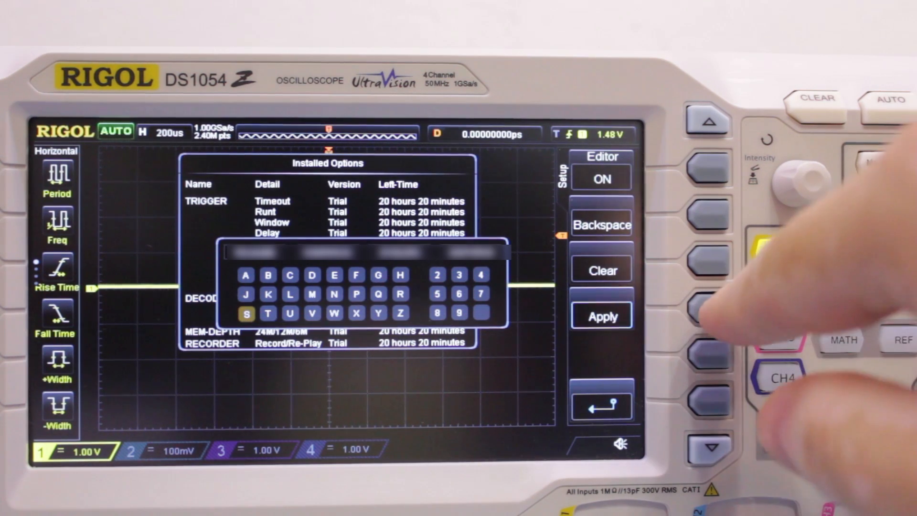
pyautogui.click(602, 316)
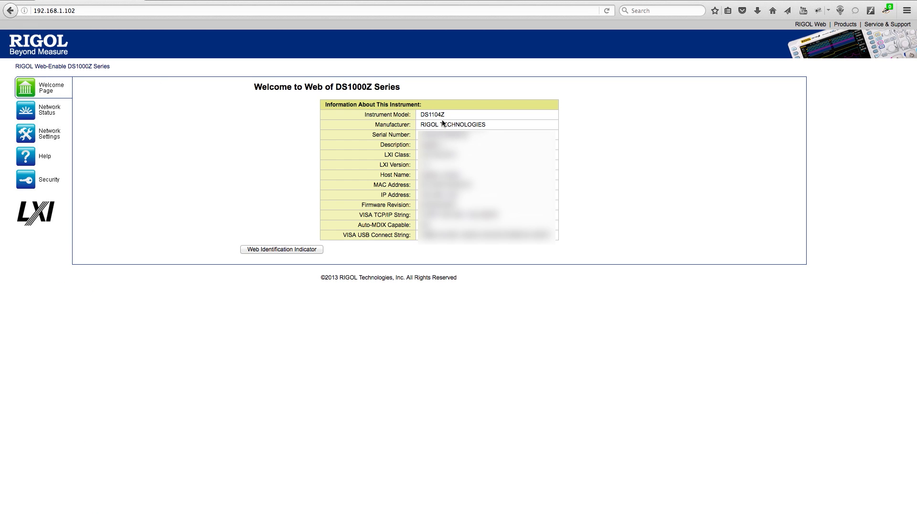
pyautogui.moveTo(235, 136)
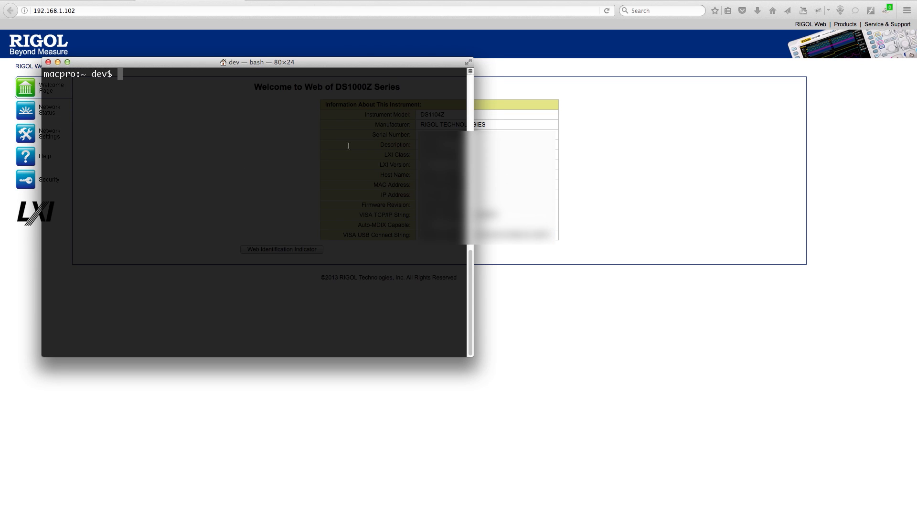
# Telnet to 192.168.1.102 port 5555 and run :SYStem:OPTion:UNINSTall
pyautogui.write('telnet 192.168.1.102 5555')
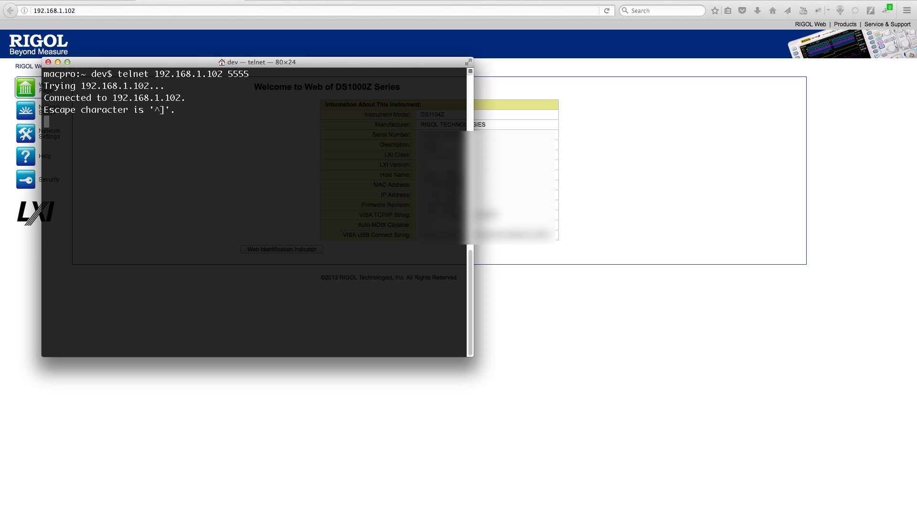
pyautogui.write(':SYStem:OPTion:')
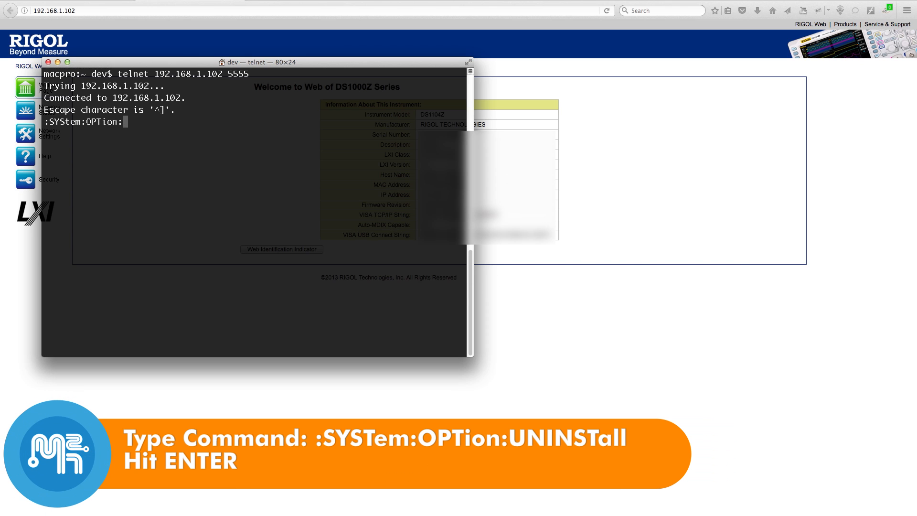
pyautogui.write('UNINSTall')
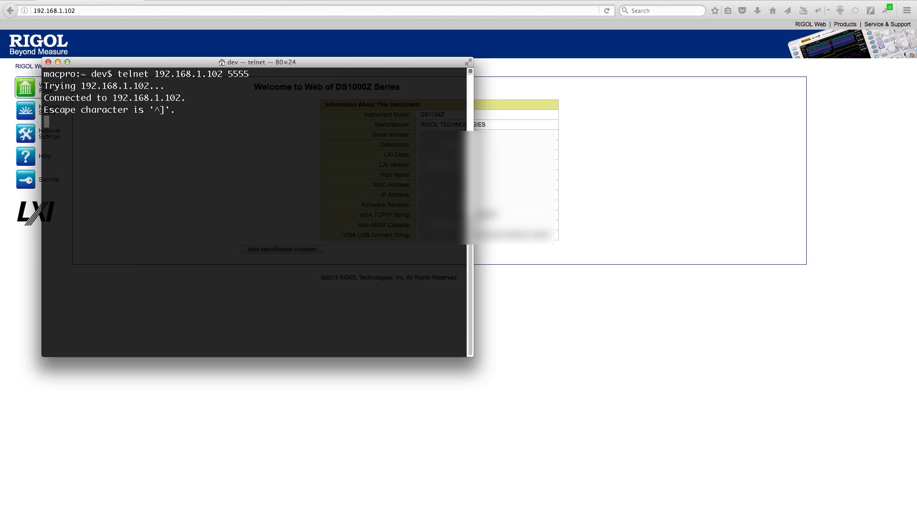
# Send :SYStem:OPTion:INSTall with the generated key over telnet
pyautogui.write(':SYStem:OP')
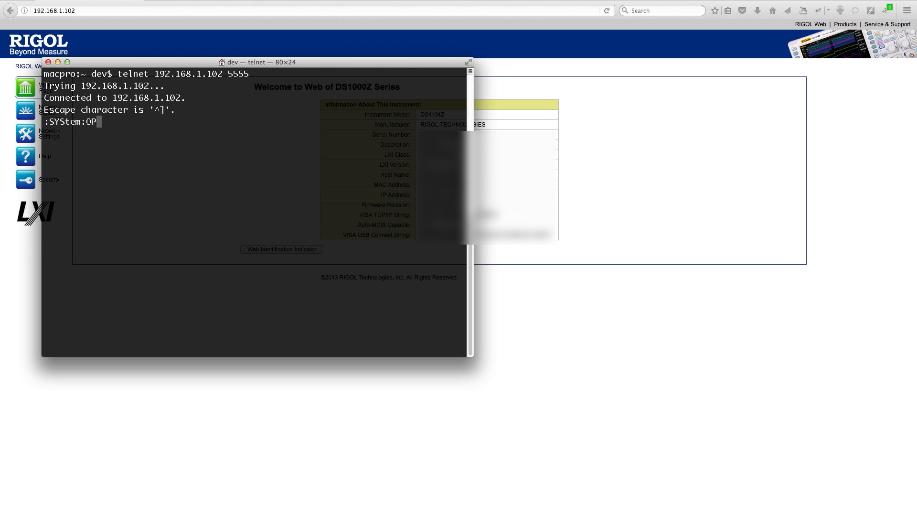
pyautogui.write('Tion:INSTall')
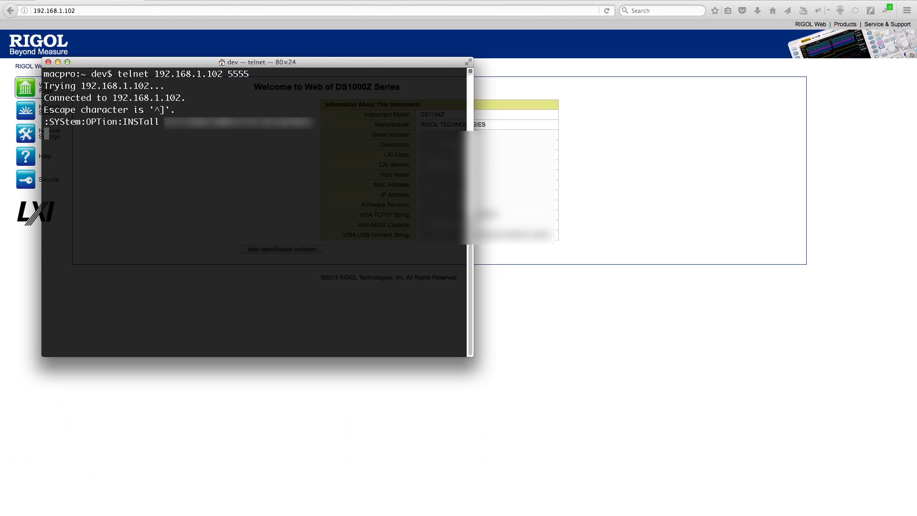
pyautogui.press('ctrl+]')
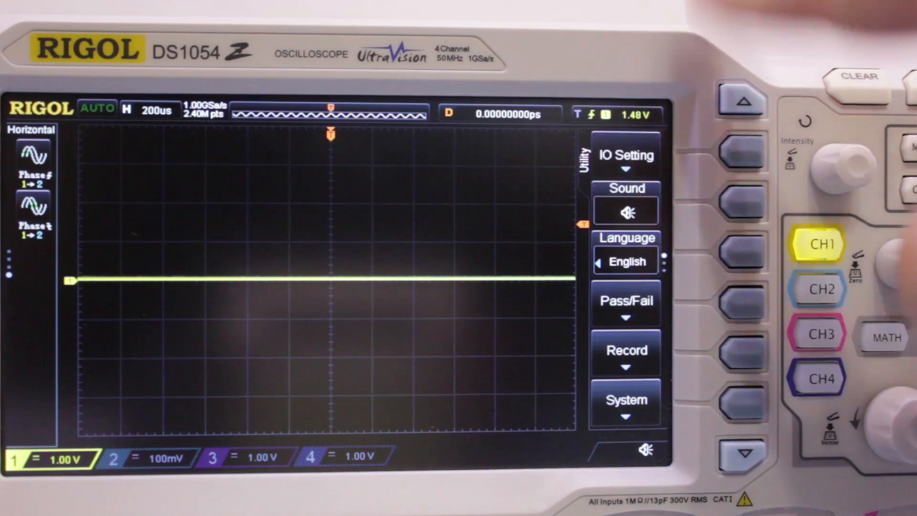
# View the Installed Options list under Utility > Options > Installed
pyautogui.click(742, 99)
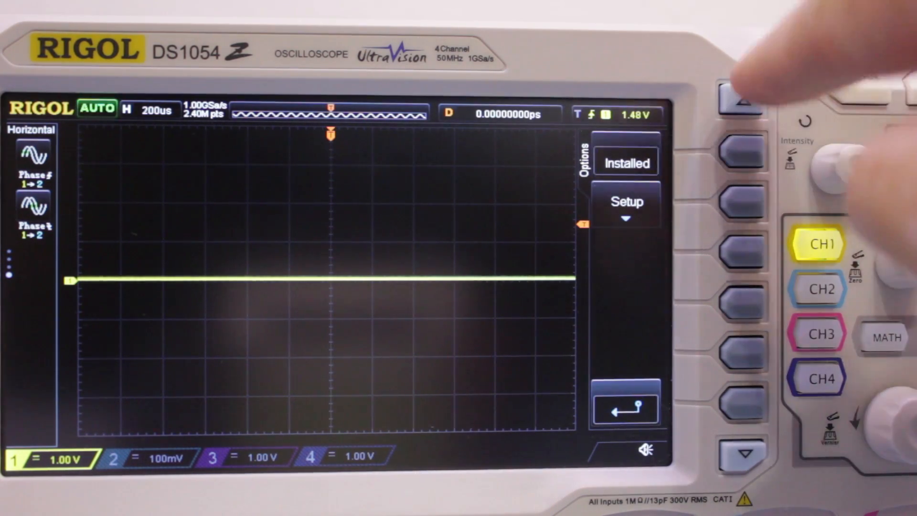
pyautogui.click(626, 162)
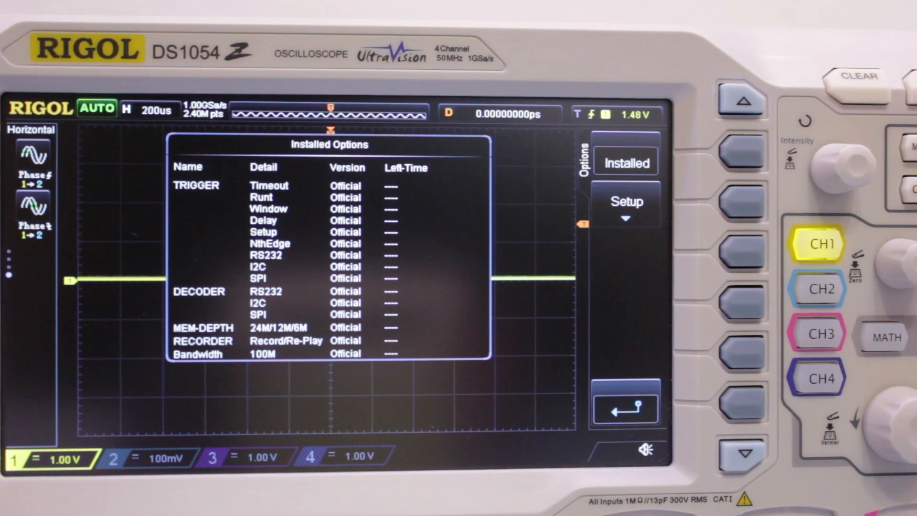